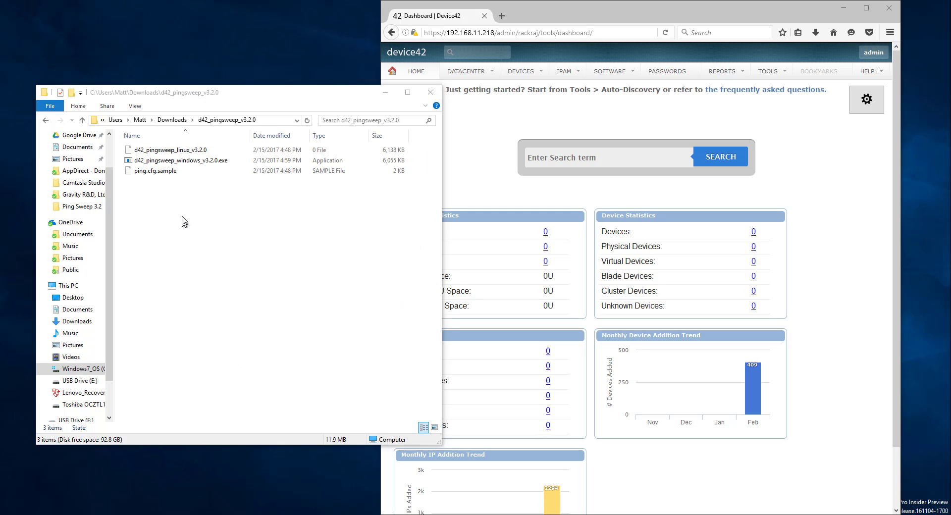
mouse_move(173, 225)
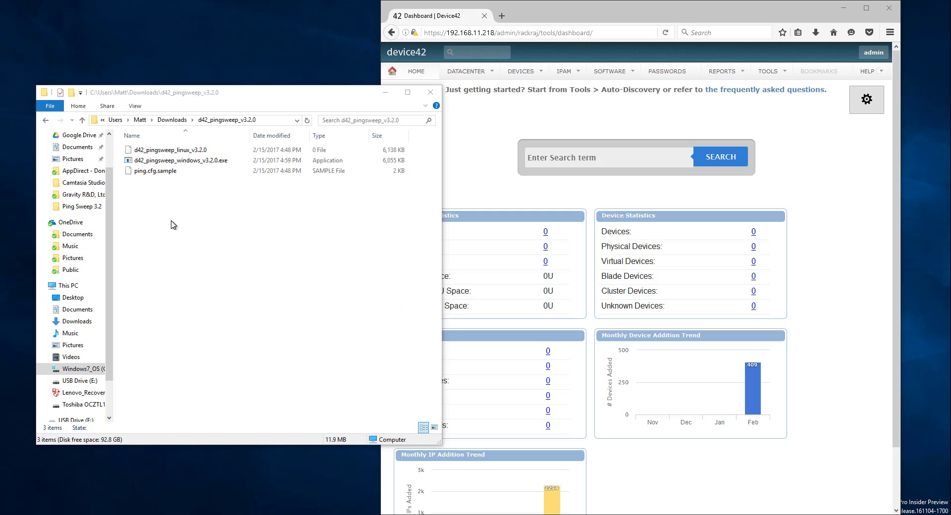
mouse_move(210, 219)
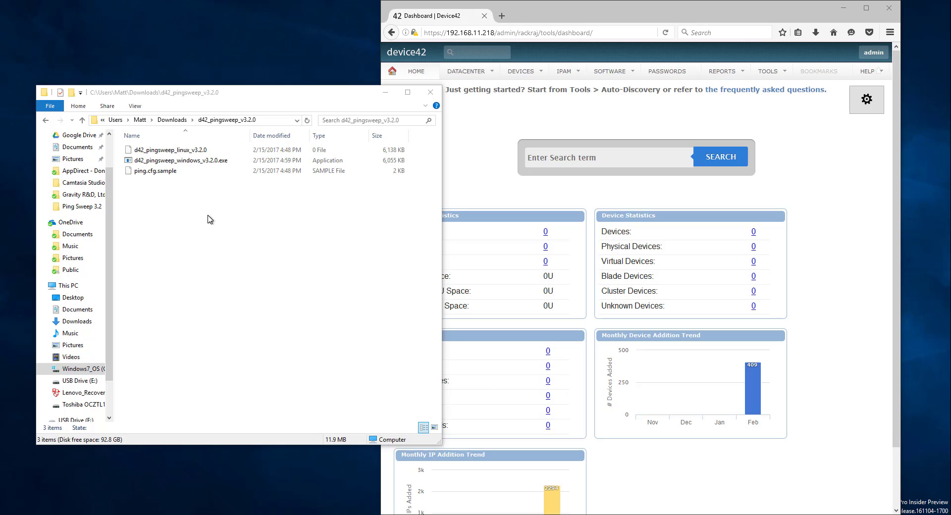
mouse_move(195, 313)
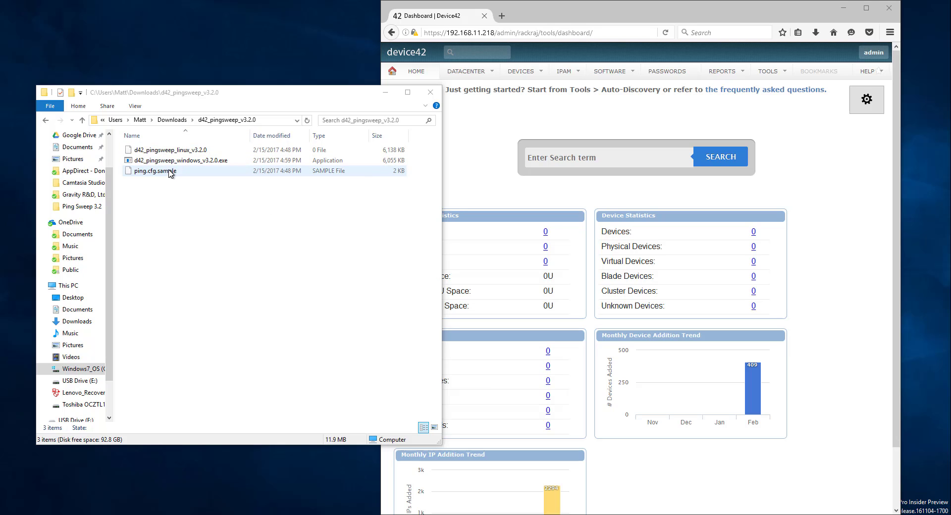
Select ping.cfg.sample in the d42_pingsweep_v3.2.0 folder so it can be duplicated as ping.cfg.
left_click(155, 171)
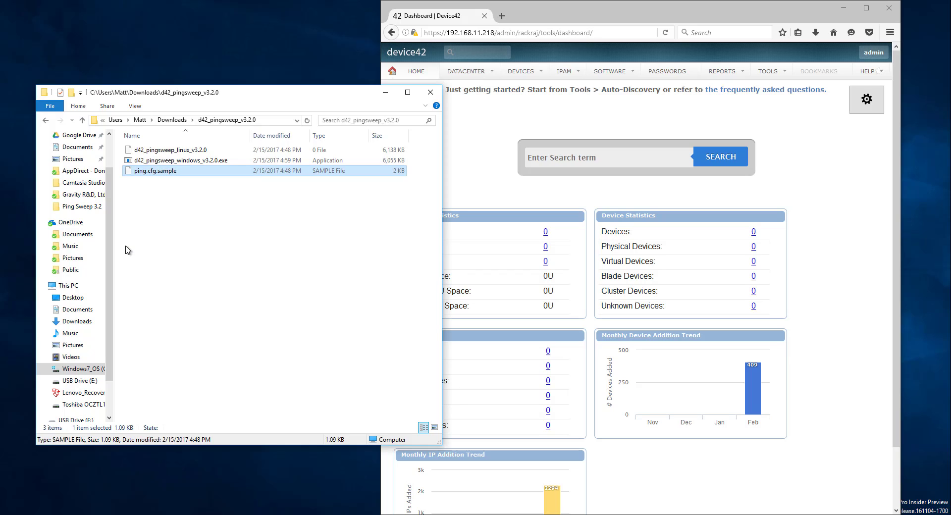
mouse_move(178, 221)
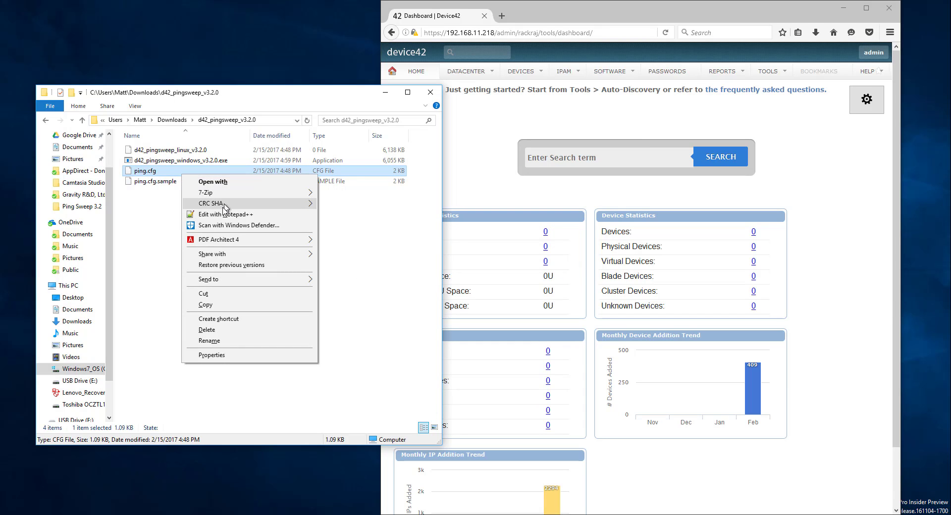
left_click(228, 215)
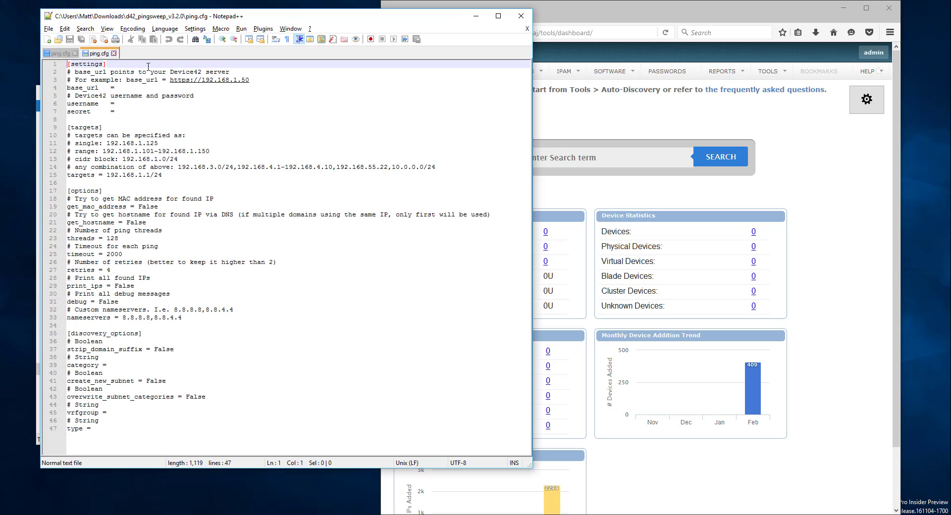
mouse_move(440, 36)
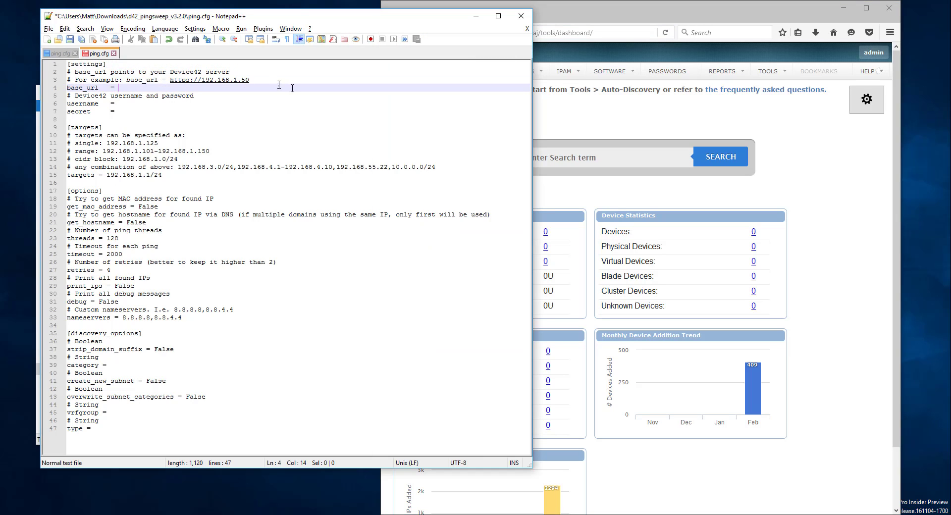
type("https://192.168.11.218")
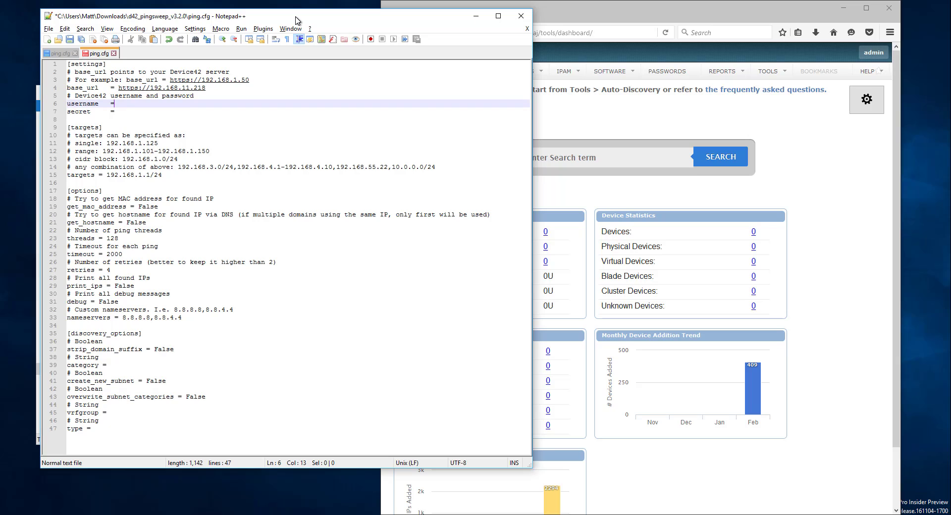
type("admin")
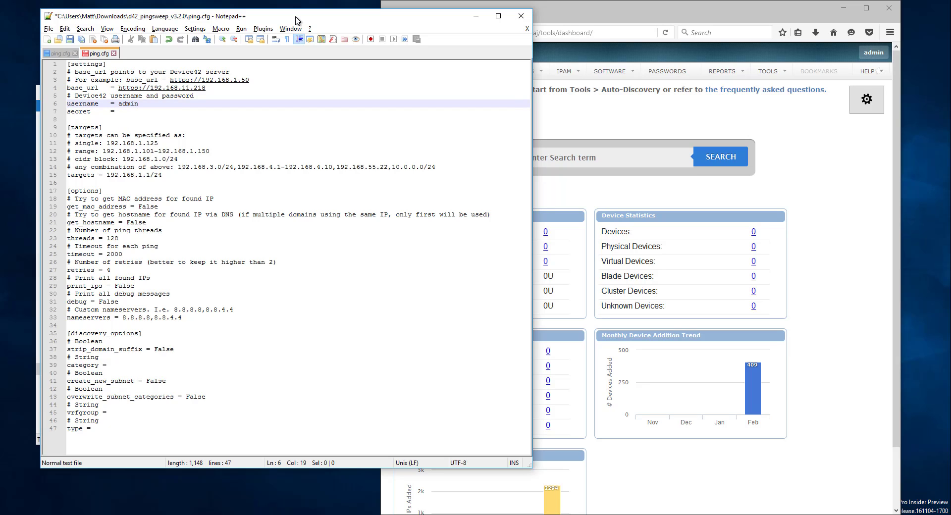
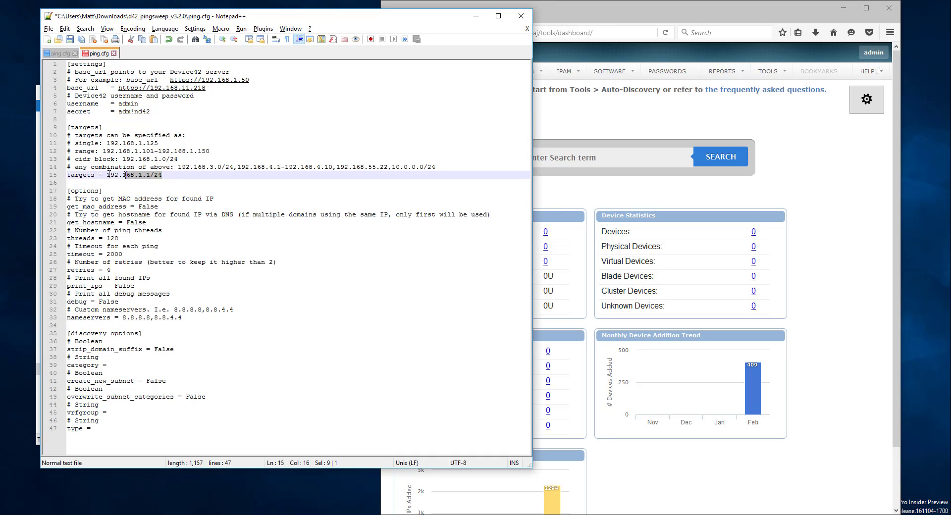
Replace the default targets with 10.1.10.0/24, 10.42.0.1-10.42.0.254, 10.42.2.0/24, 10.42.7.0/24.
left_click_drag(104, 175, 162, 175)
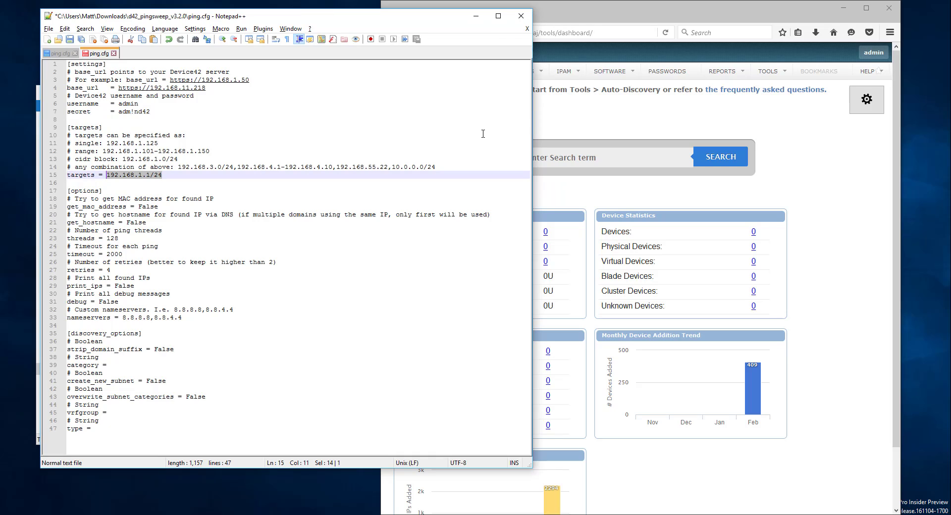
mouse_move(157, 151)
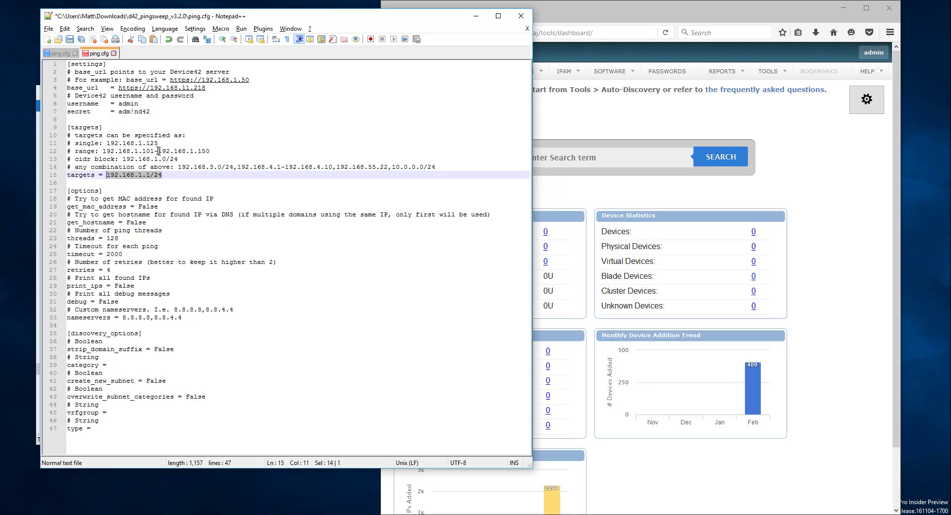
mouse_move(299, 154)
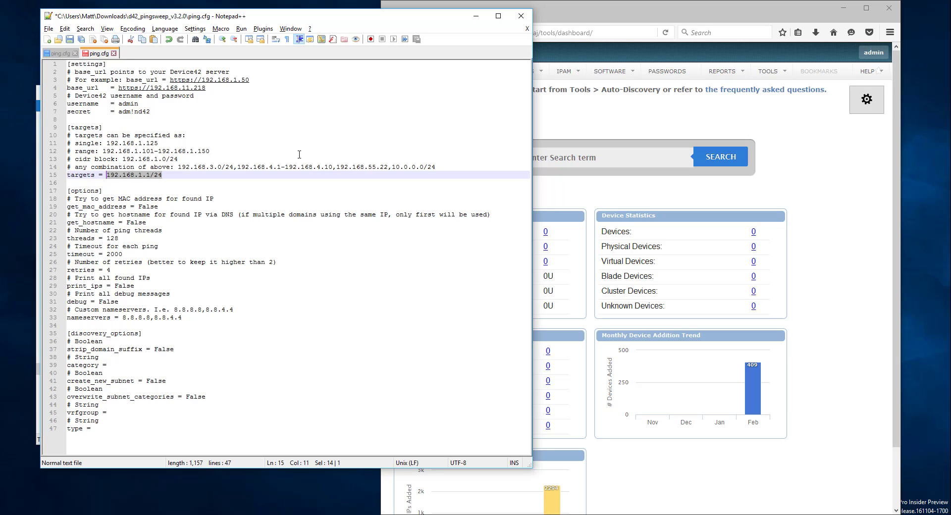
type("10.1.10.0/24,10.42.0.1-10.42.0.254,10.42.2.0/24,10.42.7.0/24")
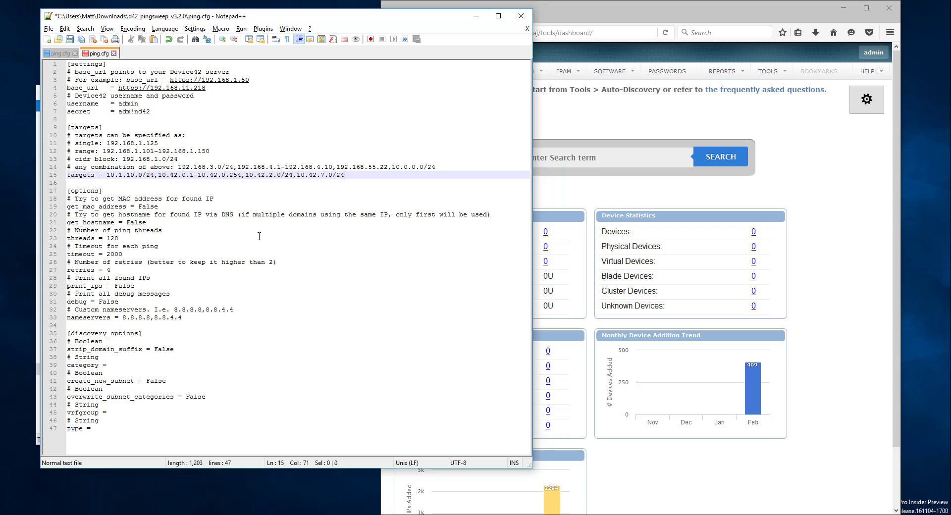
mouse_move(156, 278)
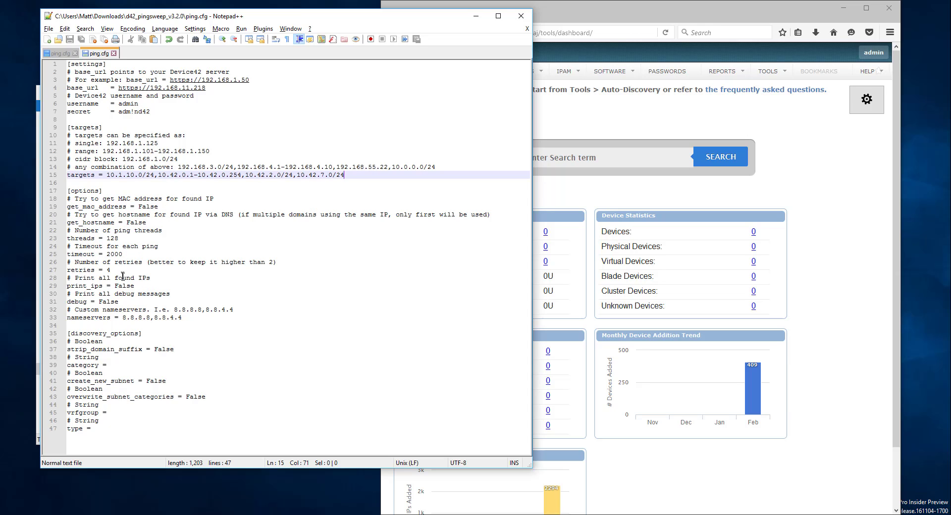
mouse_move(113, 348)
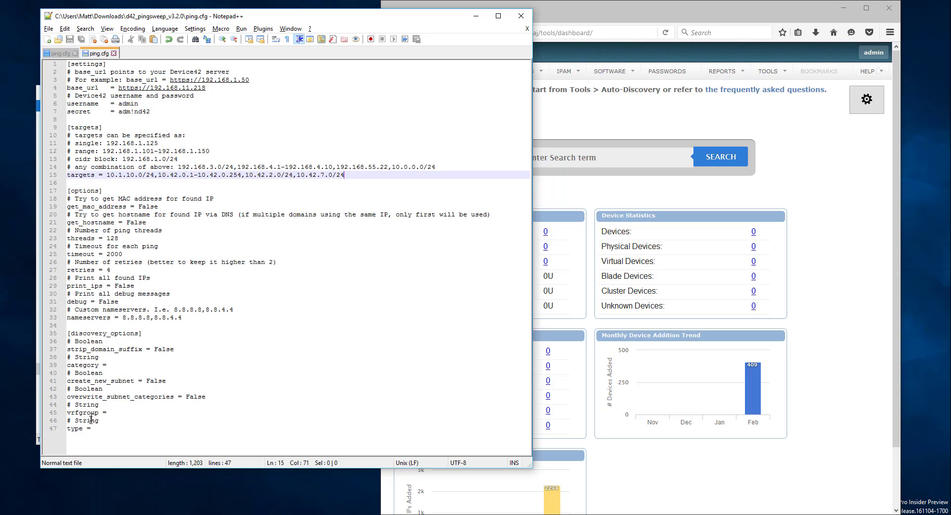
mouse_move(249, 207)
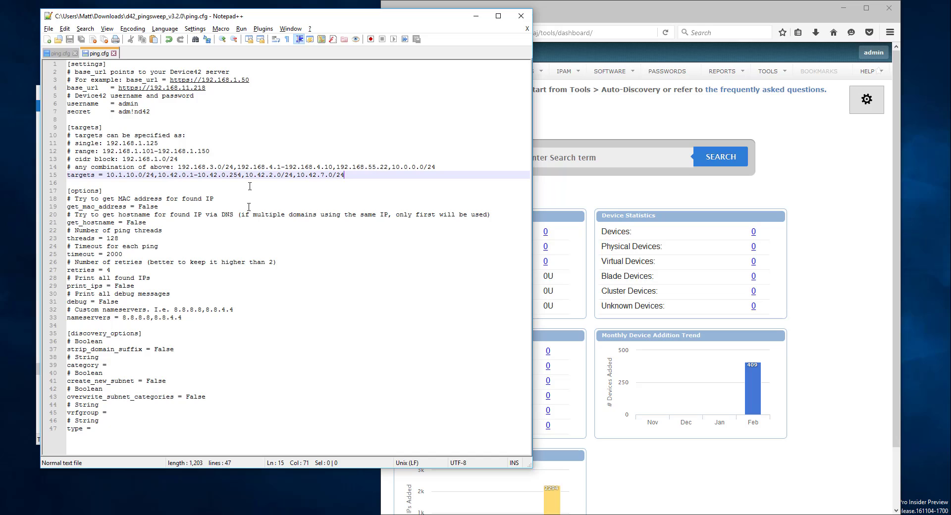
mouse_move(475, 17)
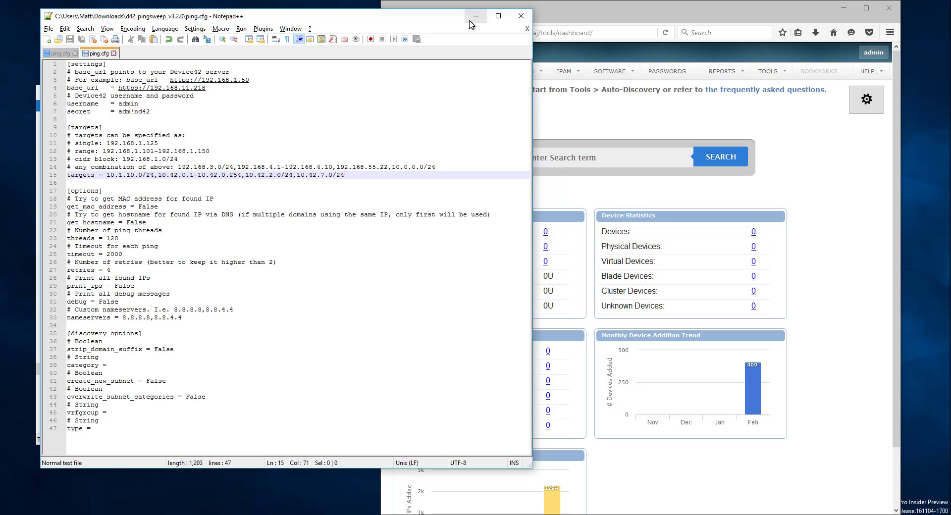
mouse_move(475, 16)
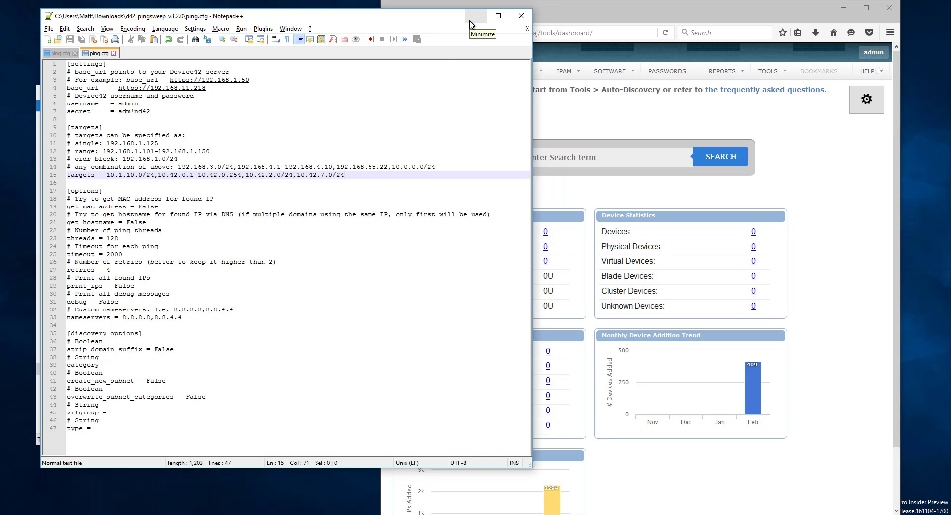
Minimize Notepad++ and run d42_pingsweep_windows_v3.2.0.exe as administrator, approving the elevation prompt.
left_click(475, 16)
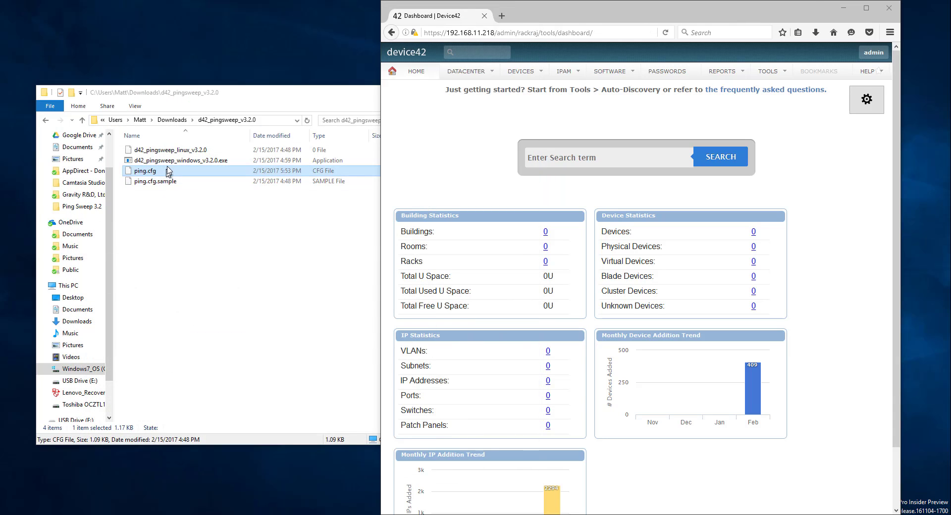
right_click(179, 160)
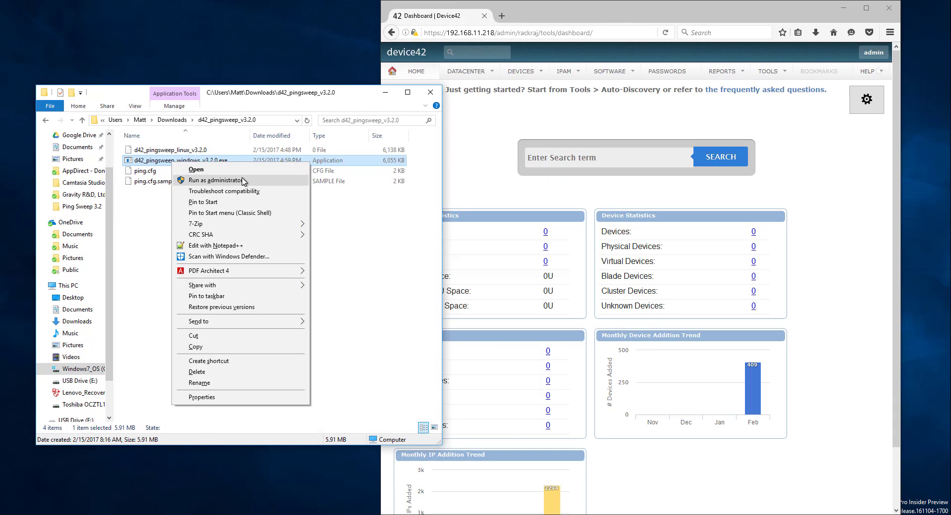
left_click(216, 180)
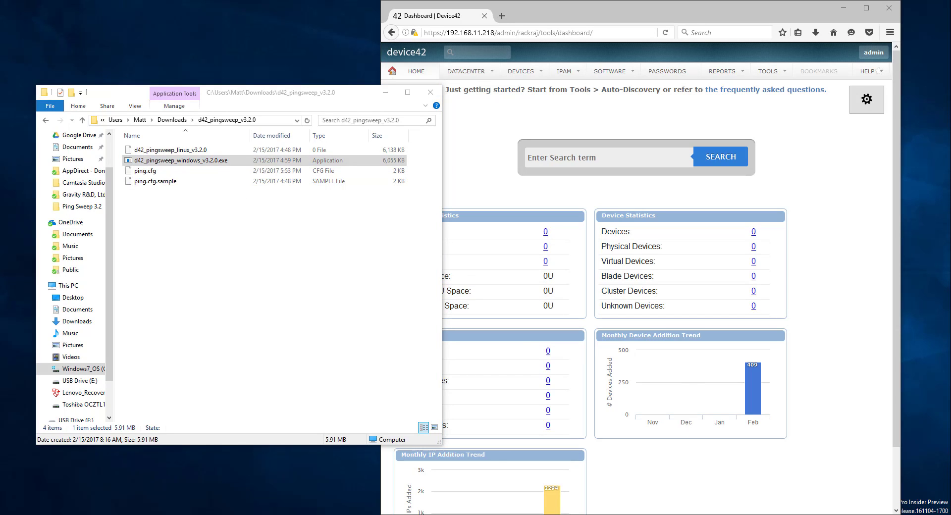
double_click(180, 160)
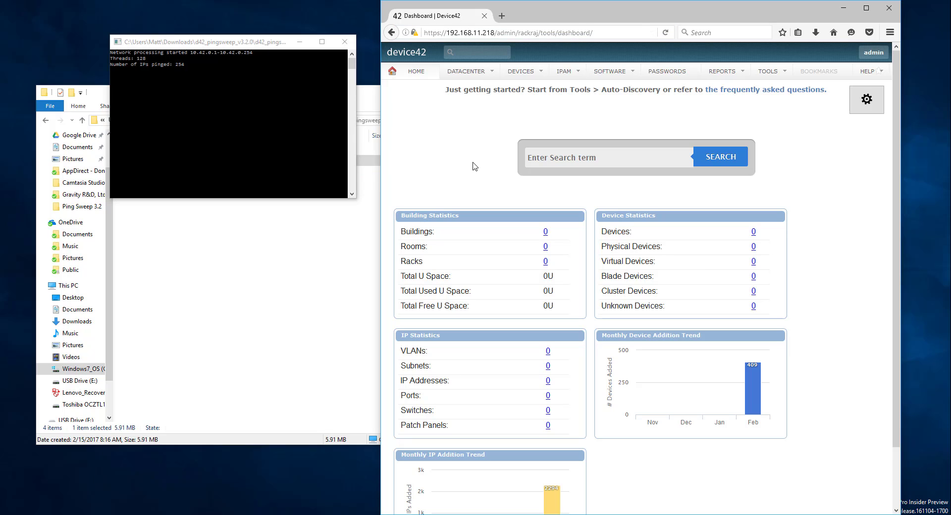
mouse_move(504, 277)
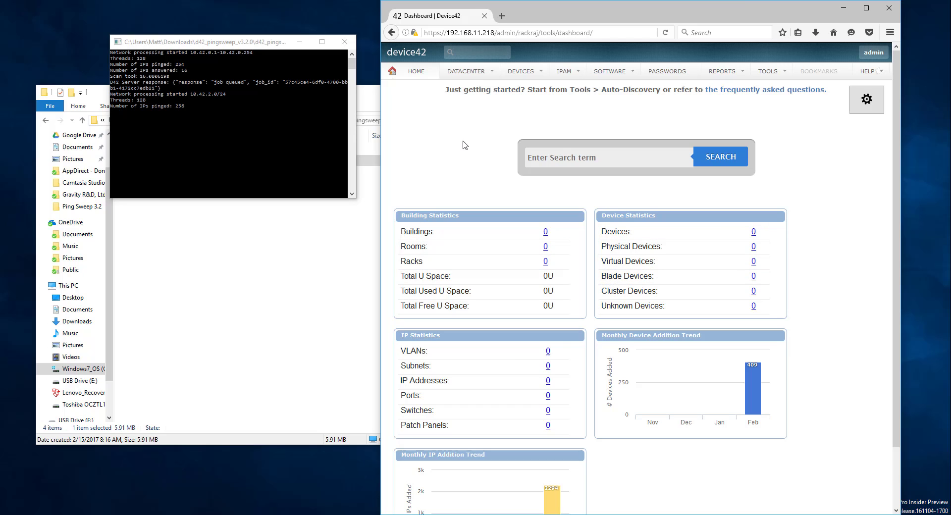
mouse_move(586, 275)
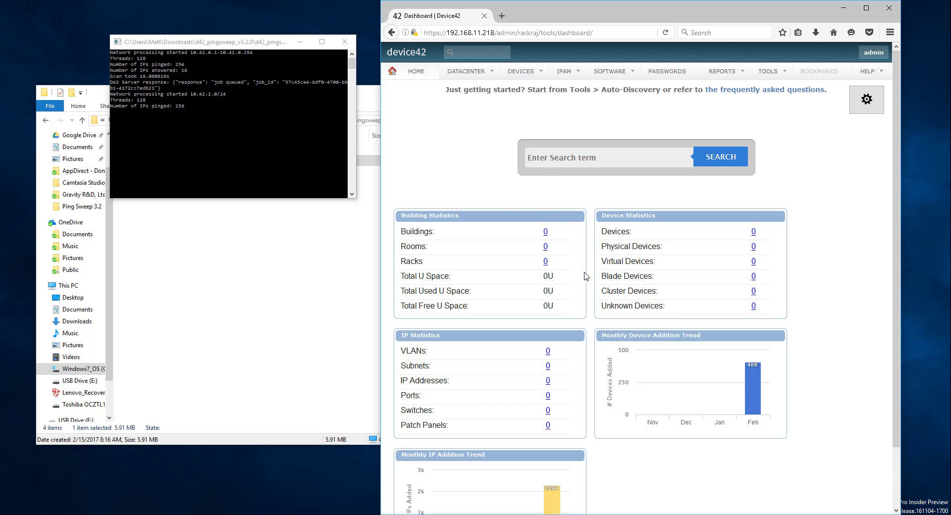
Refresh the Device42 dashboard to see 1 subnet and 16 IP addresses.
left_click(545, 261)
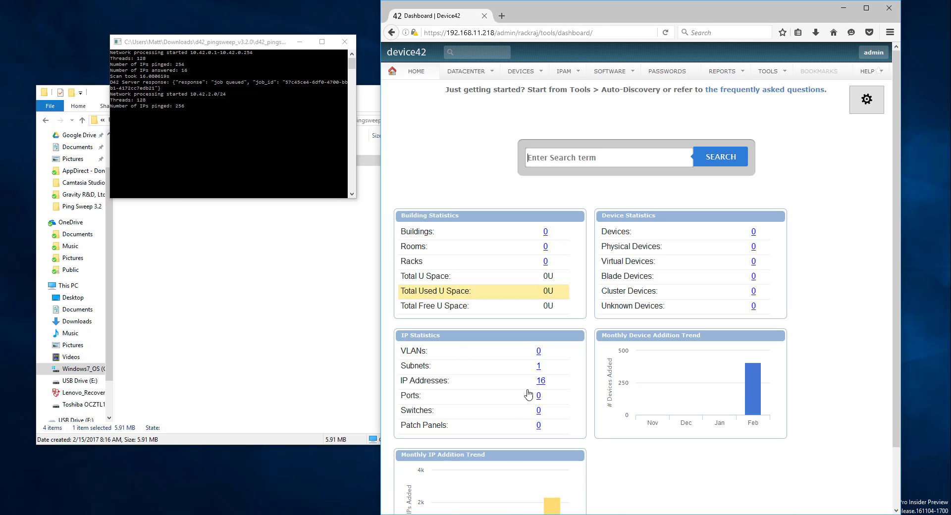
mouse_move(594, 300)
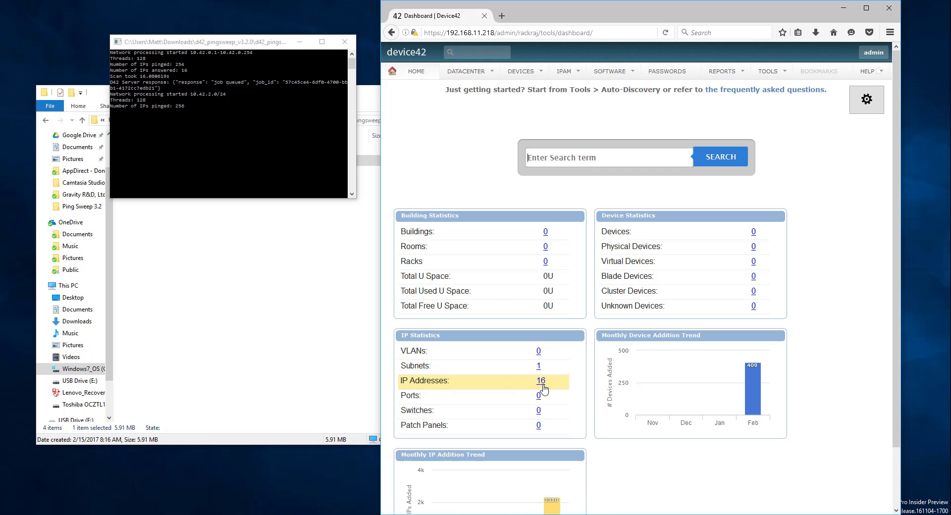
View the discovered IP address and subnet lists, then return to the dashboard showing 84 IPs.
left_click(538, 381)
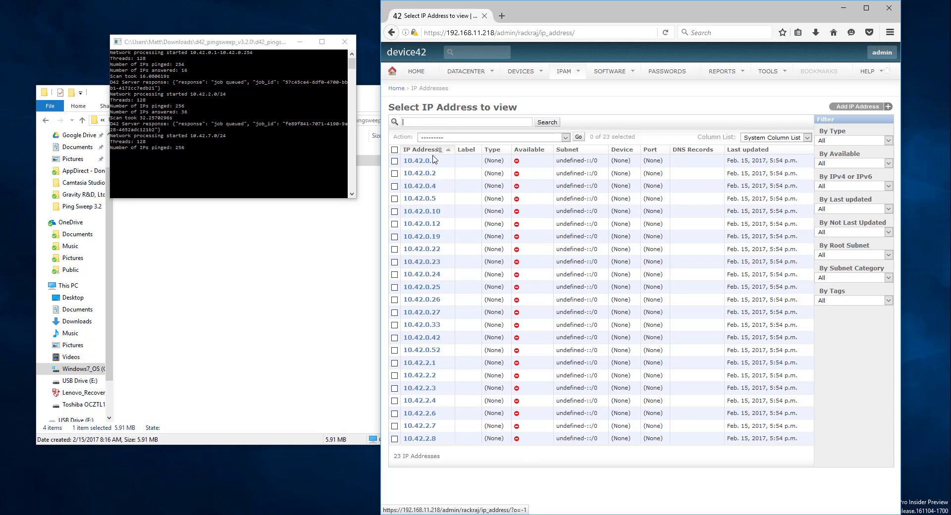
mouse_move(426, 164)
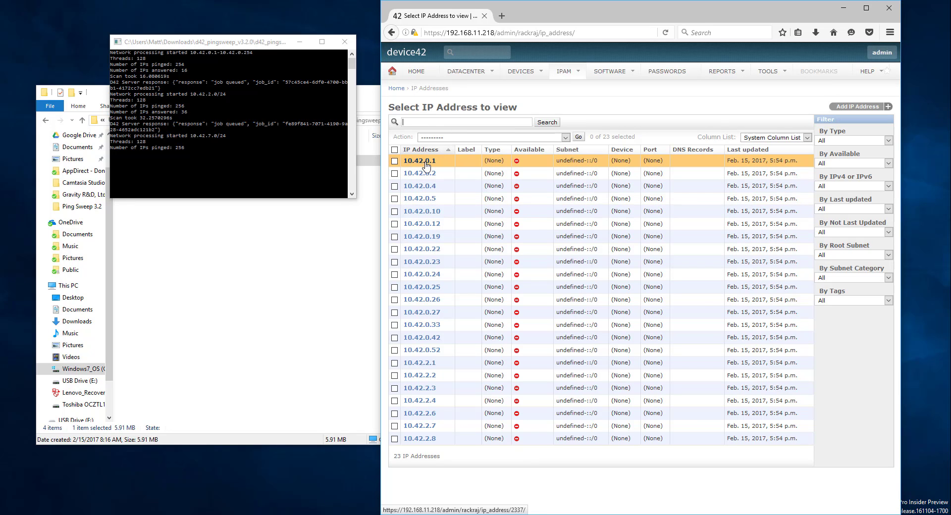
left_click(414, 71)
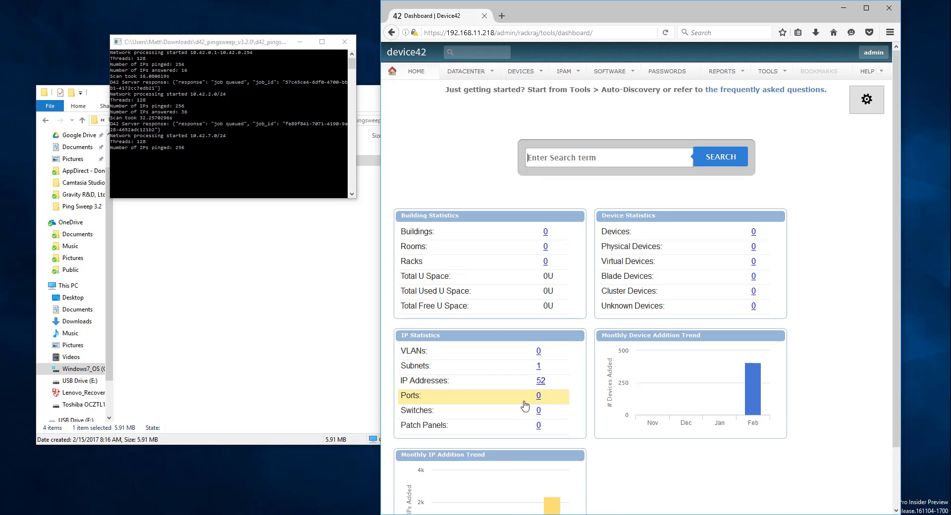
left_click(538, 351)
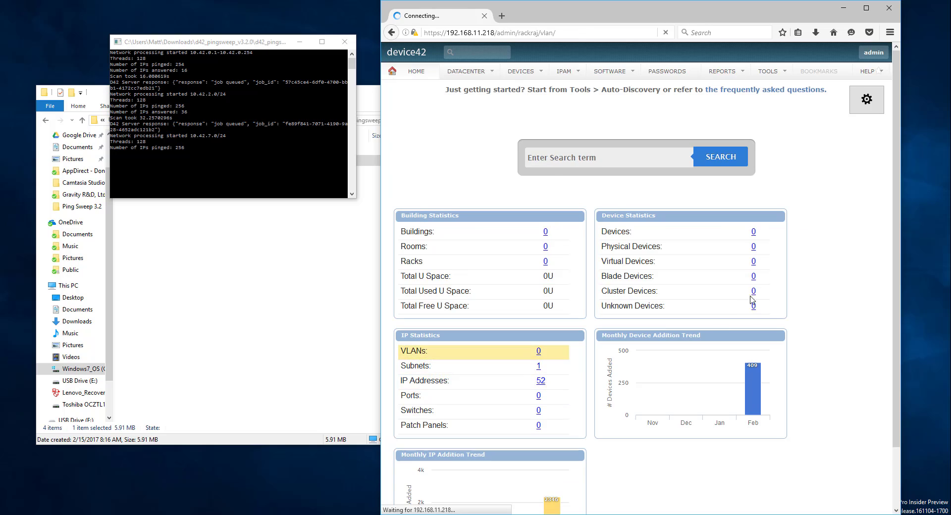
left_click(538, 366)
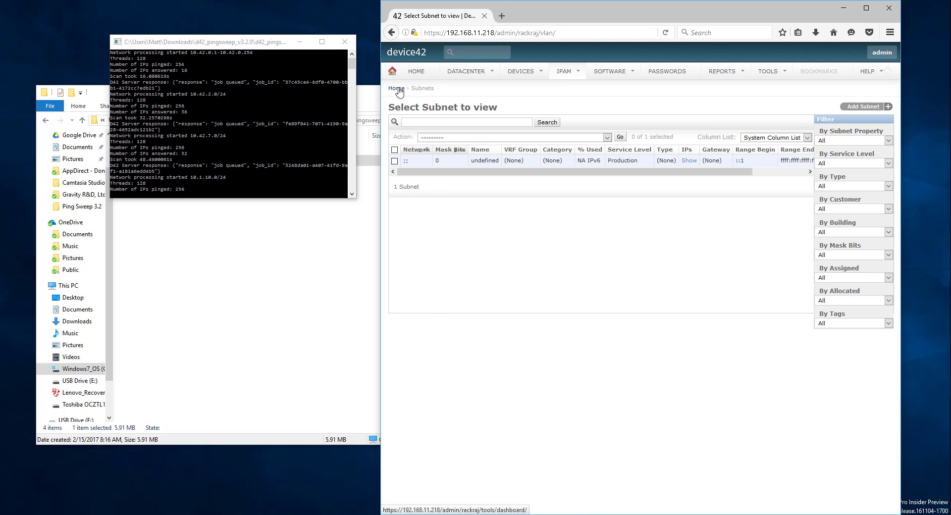
left_click(395, 88)
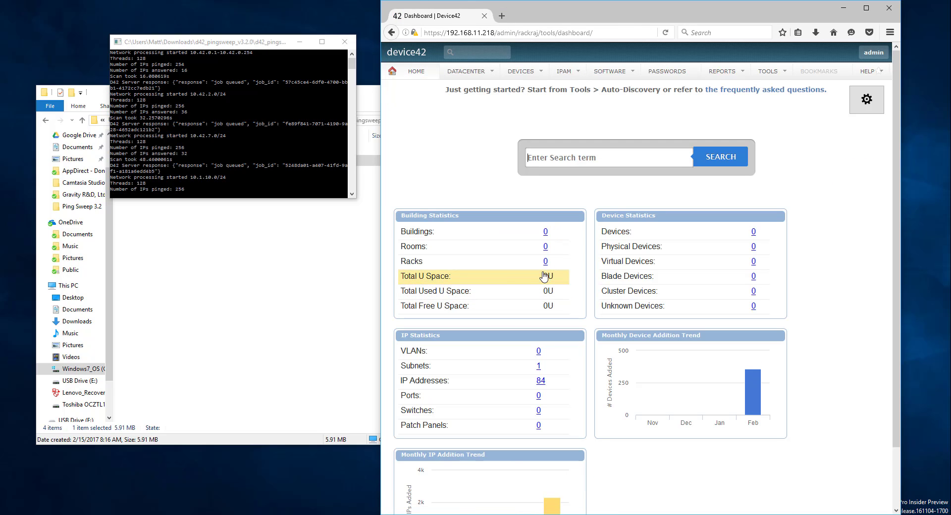